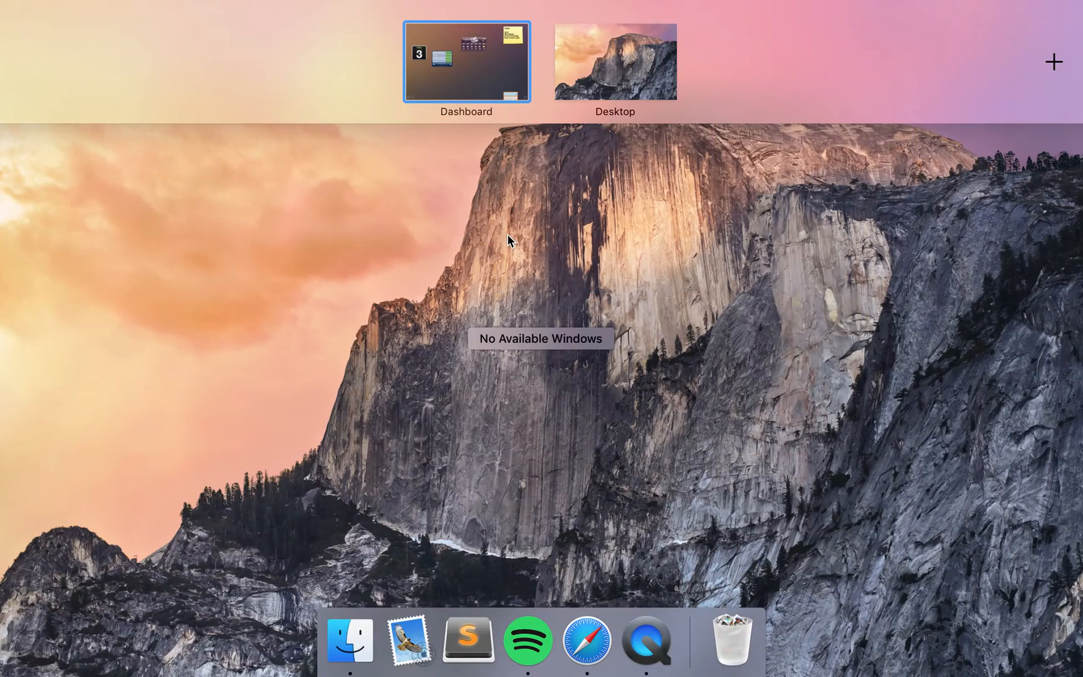
Step: Enter the Dashboard space showing calendar, stocks, weather, note and calculator widgets
{"action": "left_click", "coordinate": [466, 61]}
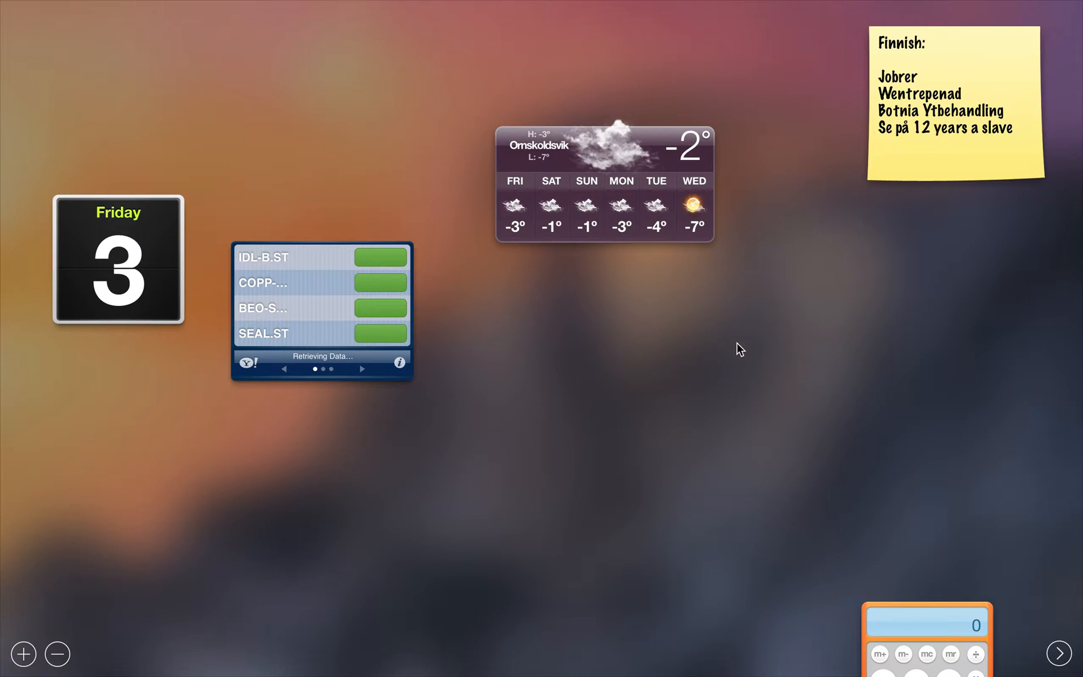
{"action": "mouse_move", "coordinate": [605, 190]}
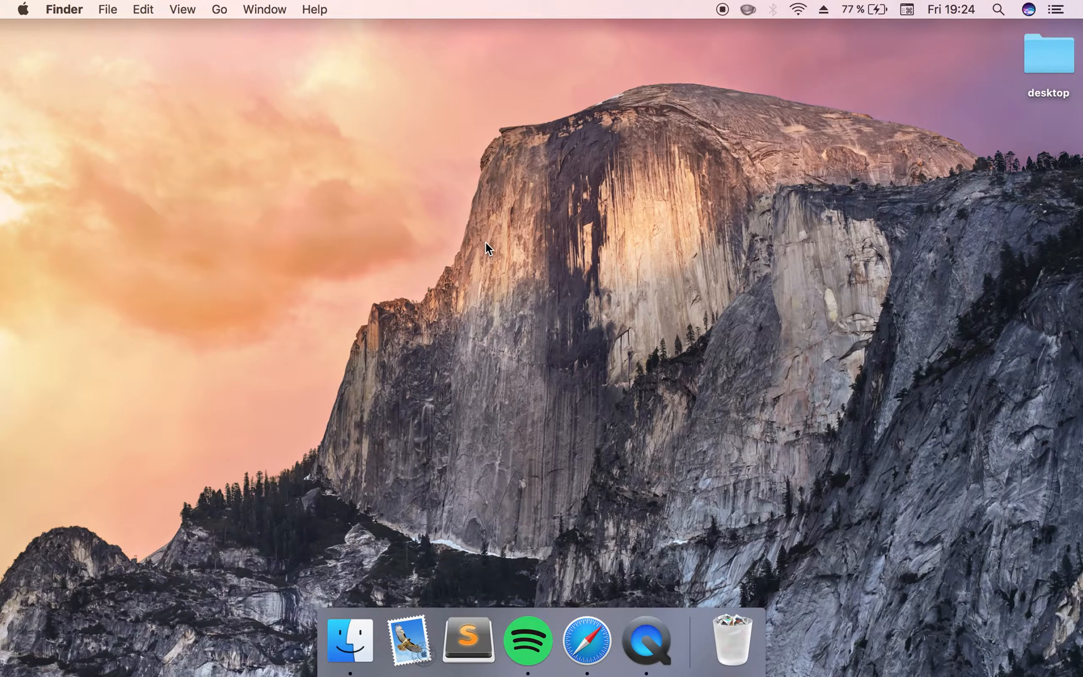
{"action": "mouse_move", "coordinate": [518, 6]}
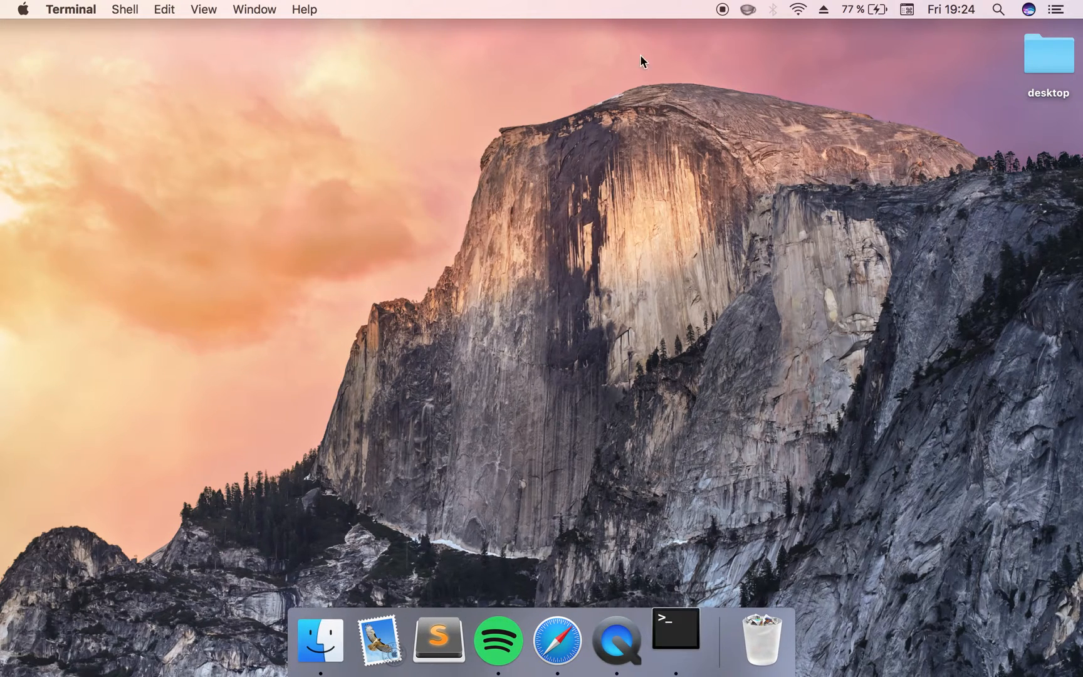
Step: Run 'defaults write com.apple.dashboard mcx-disabled YES' in a Terminal window
{"action": "left_click", "coordinate": [673, 637]}
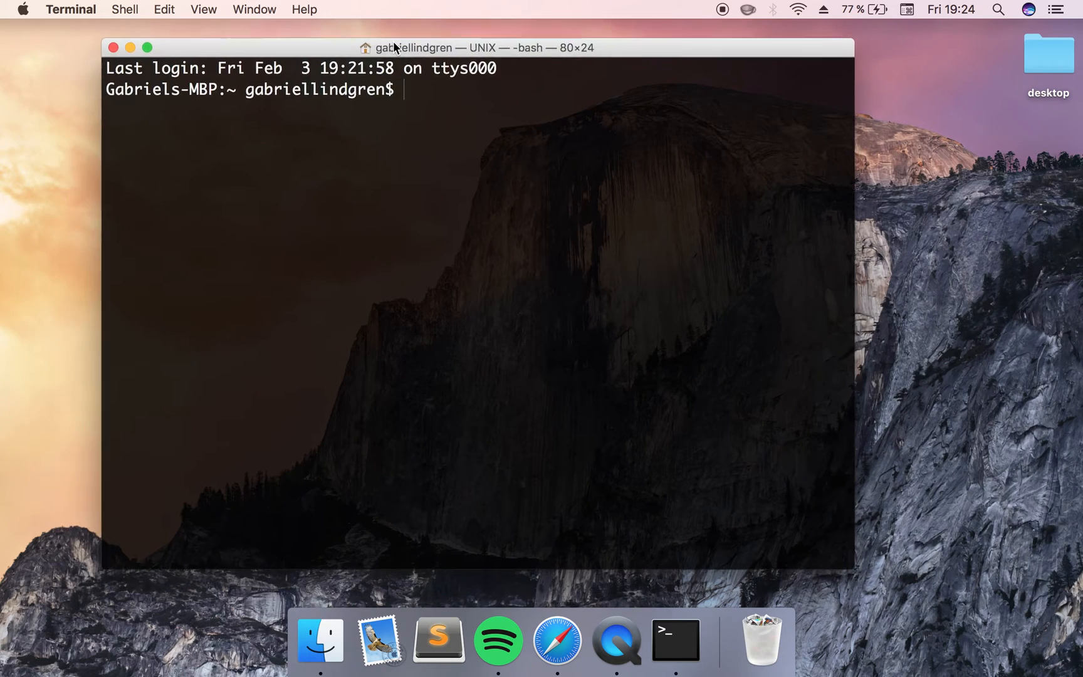
{"action": "type", "text": "default"}
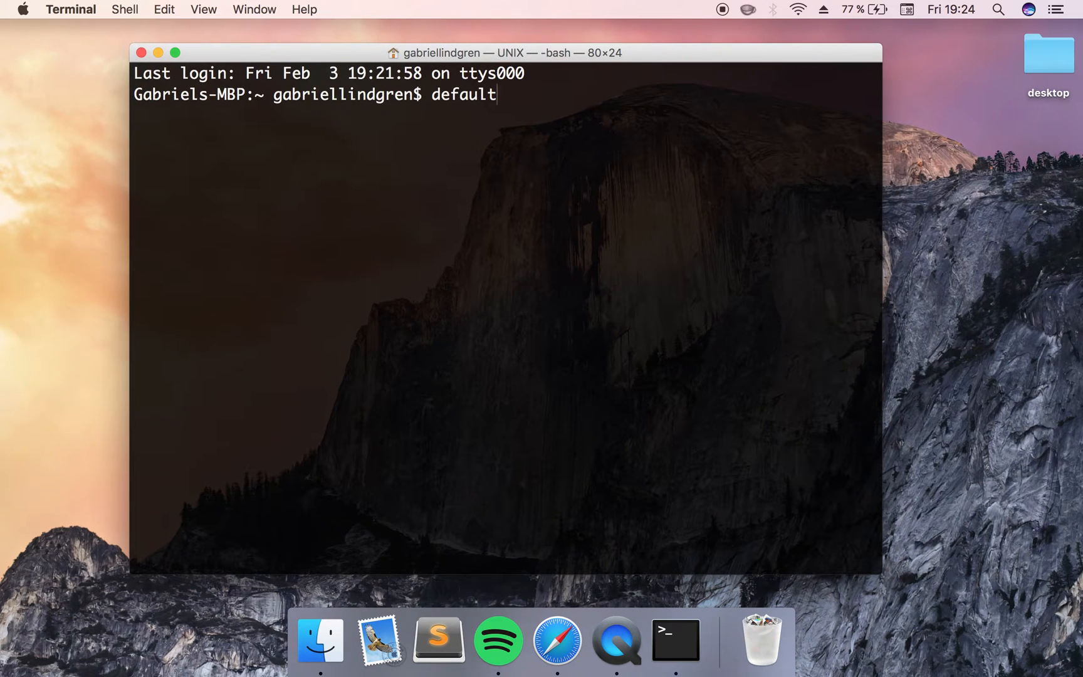
{"action": "type", "text": "s write"}
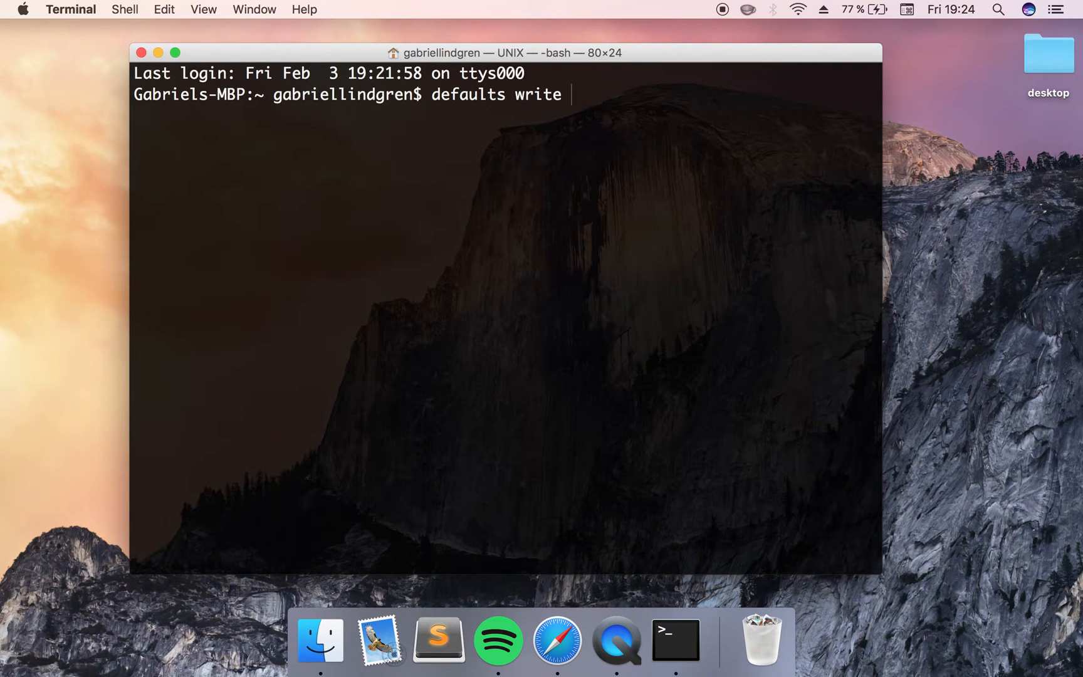
{"action": "type", "text": "com.-"}
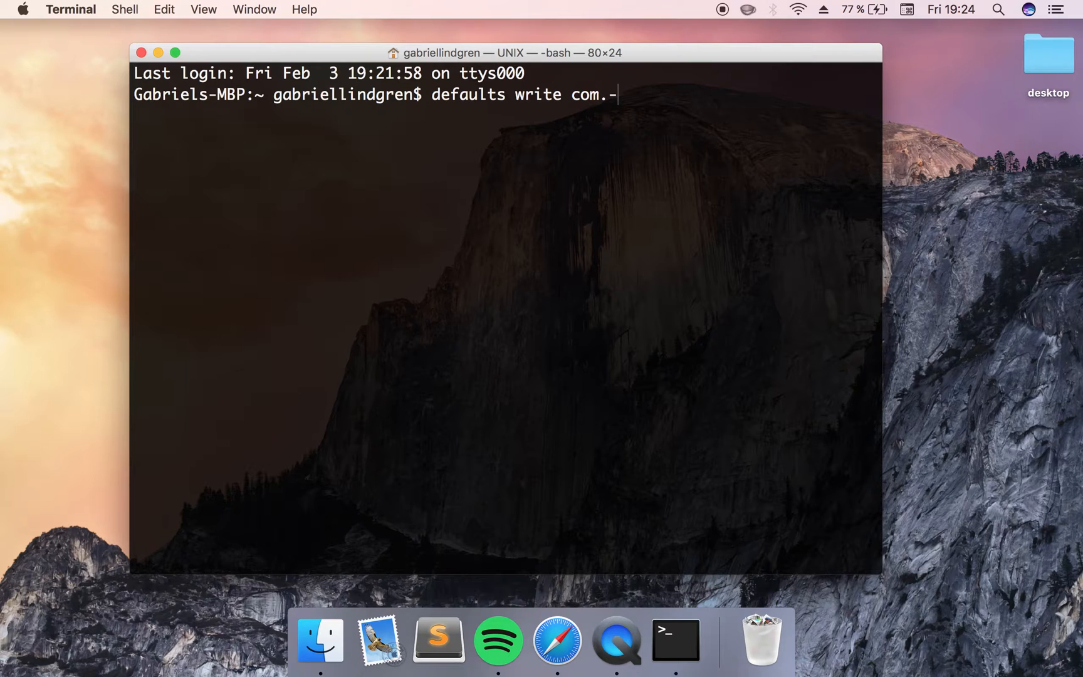
{"action": "type", "text": "apple.d"}
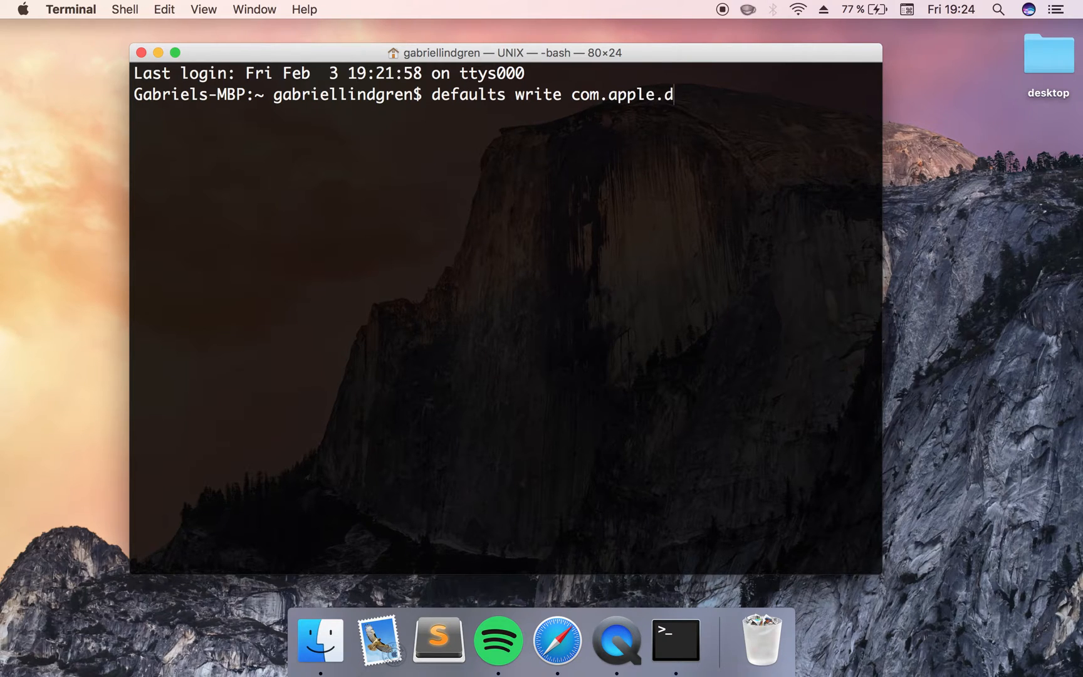
{"action": "type", "text": "ashboar"}
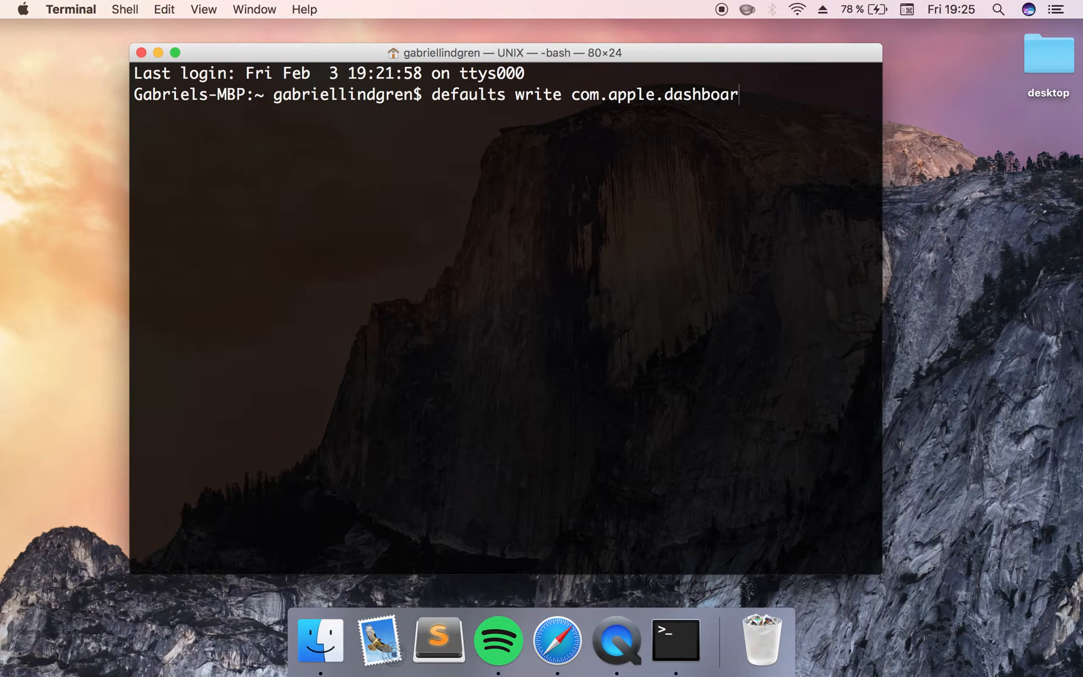
{"action": "type", "text": "d"}
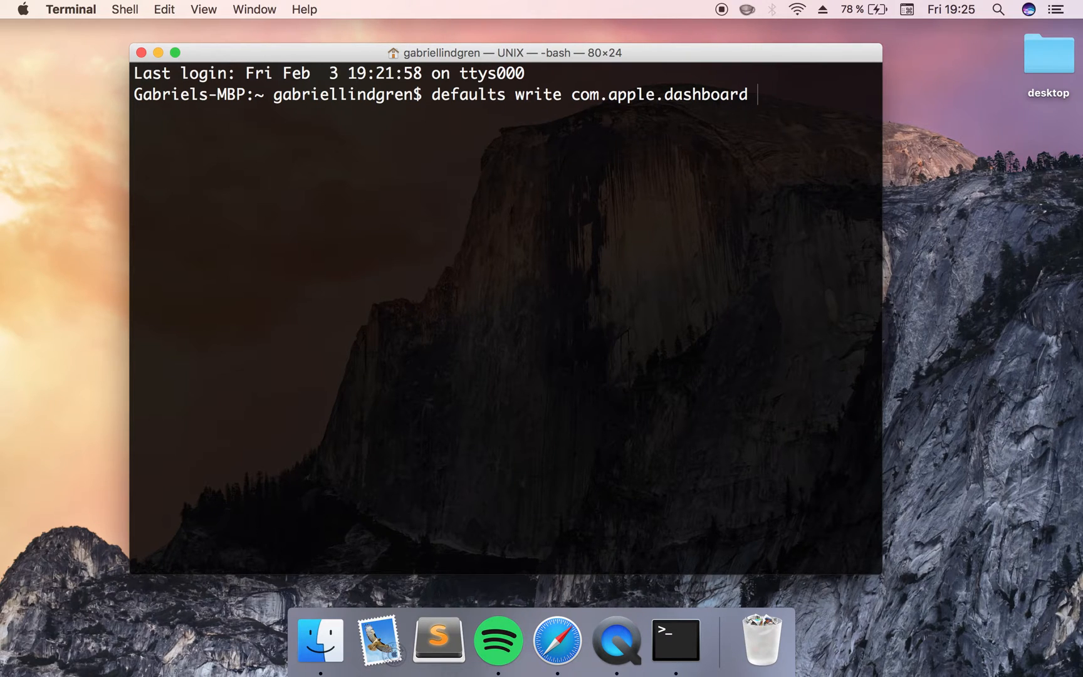
{"action": "type", "text": "mcx"}
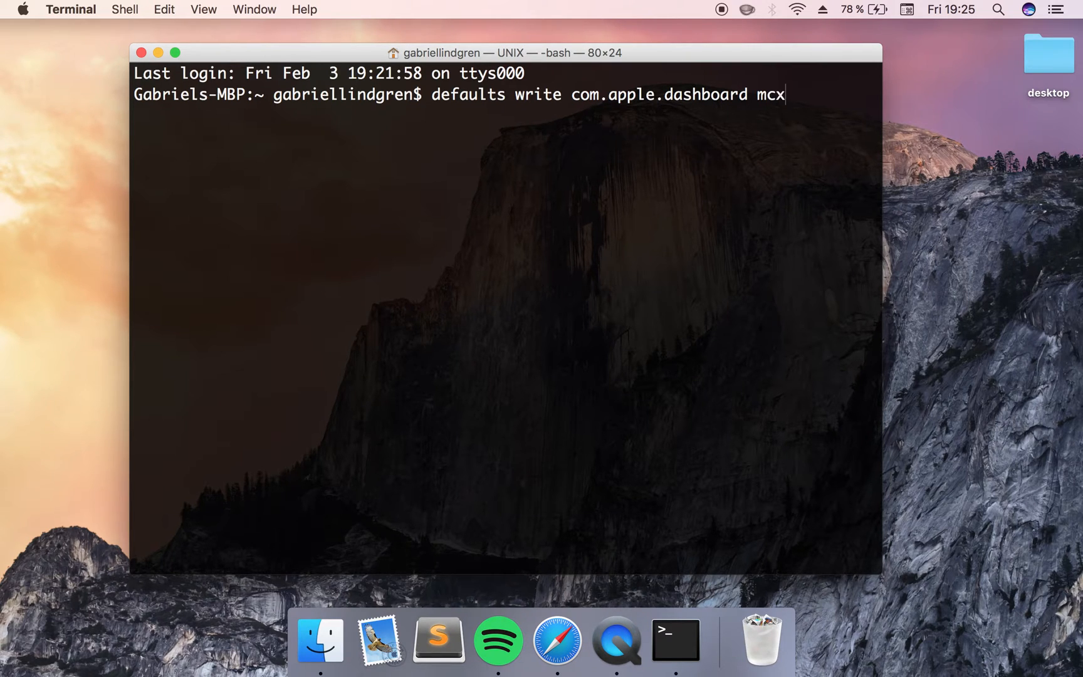
{"action": "type", "text": "-"}
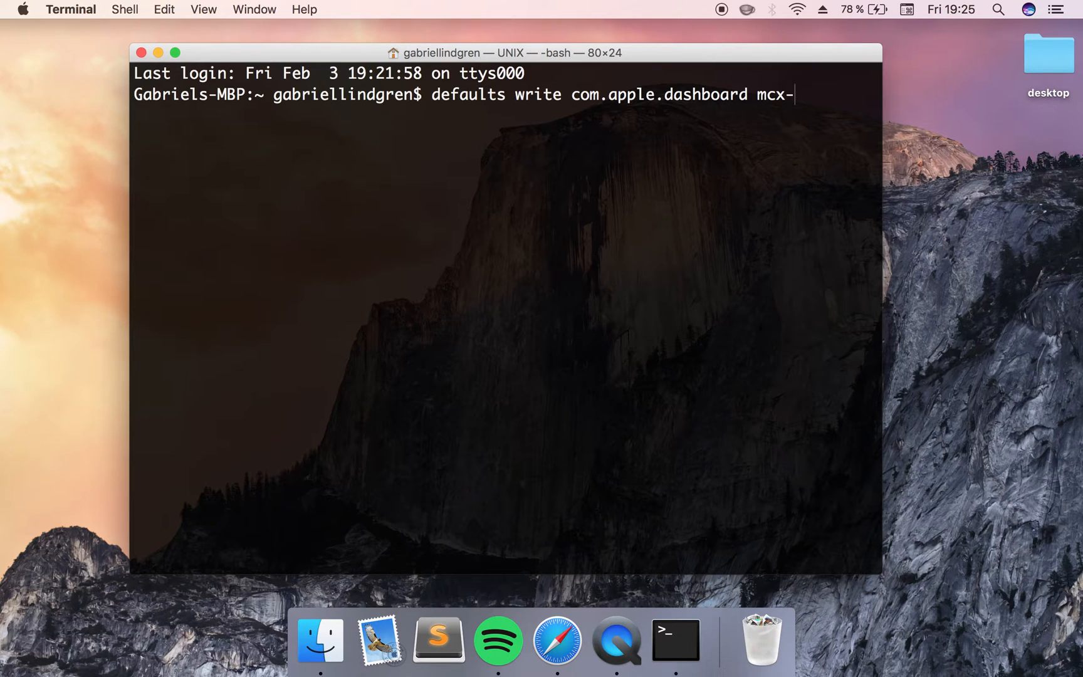
{"action": "type", "text": "disabled"}
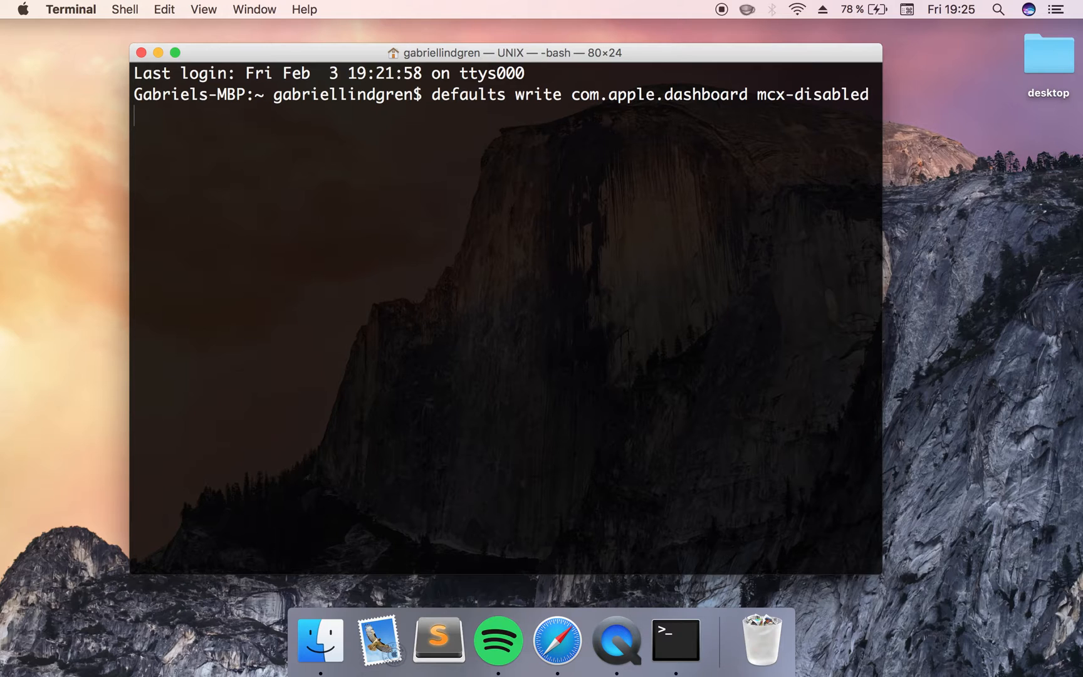
{"action": "type", "text": "YE"}
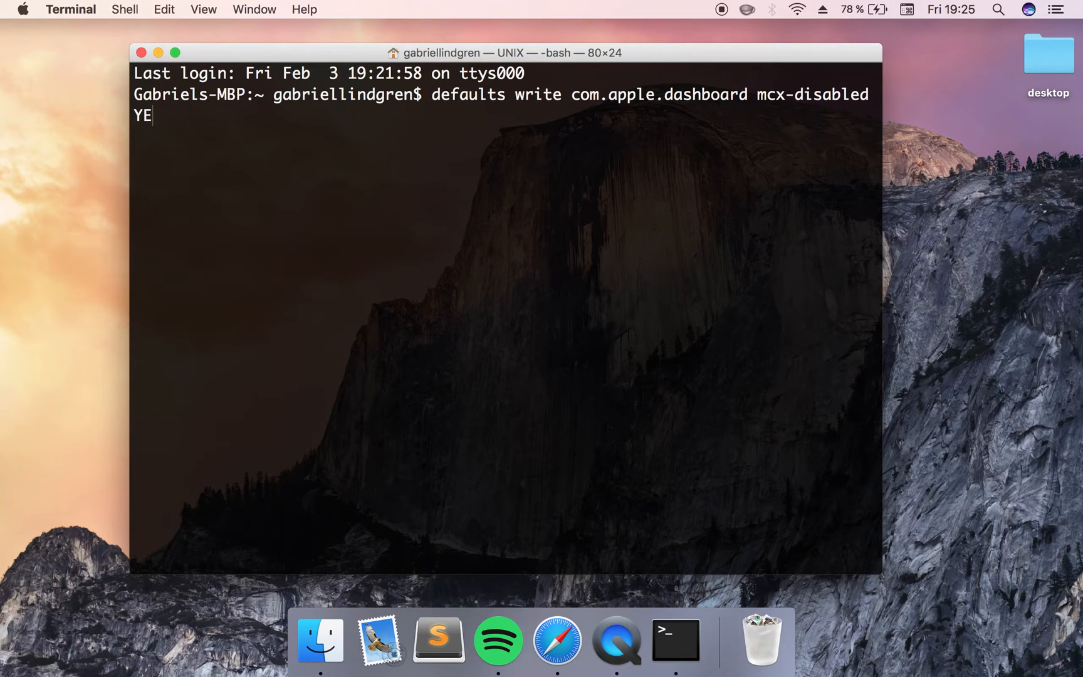
{"action": "type", "text": "S"}
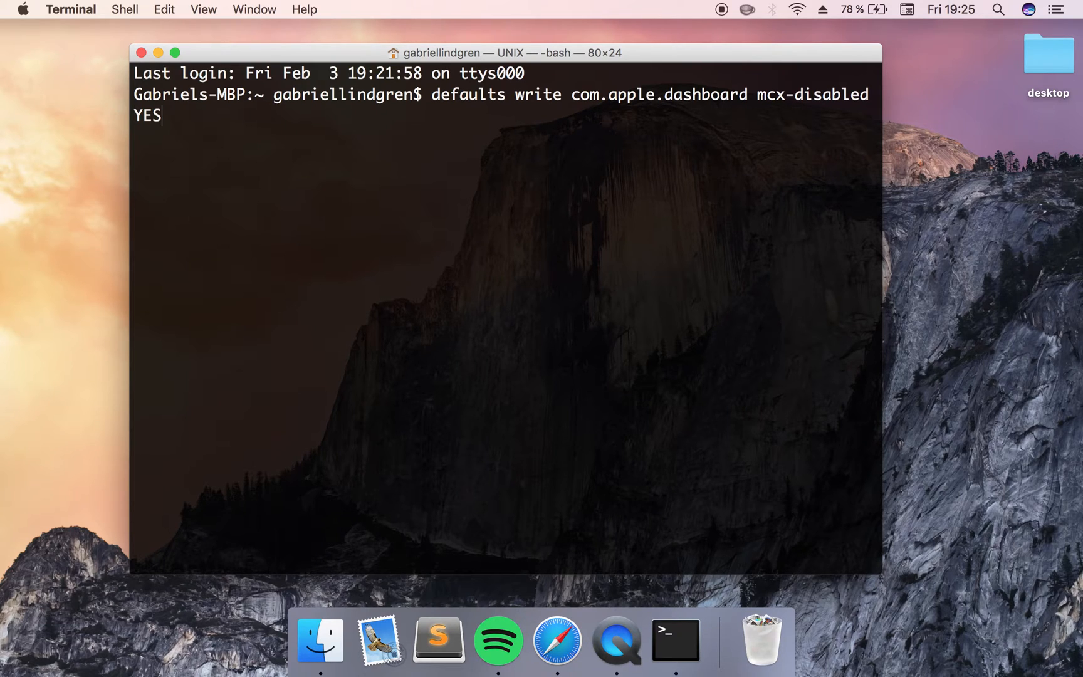
{"action": "key", "text": "Return"}
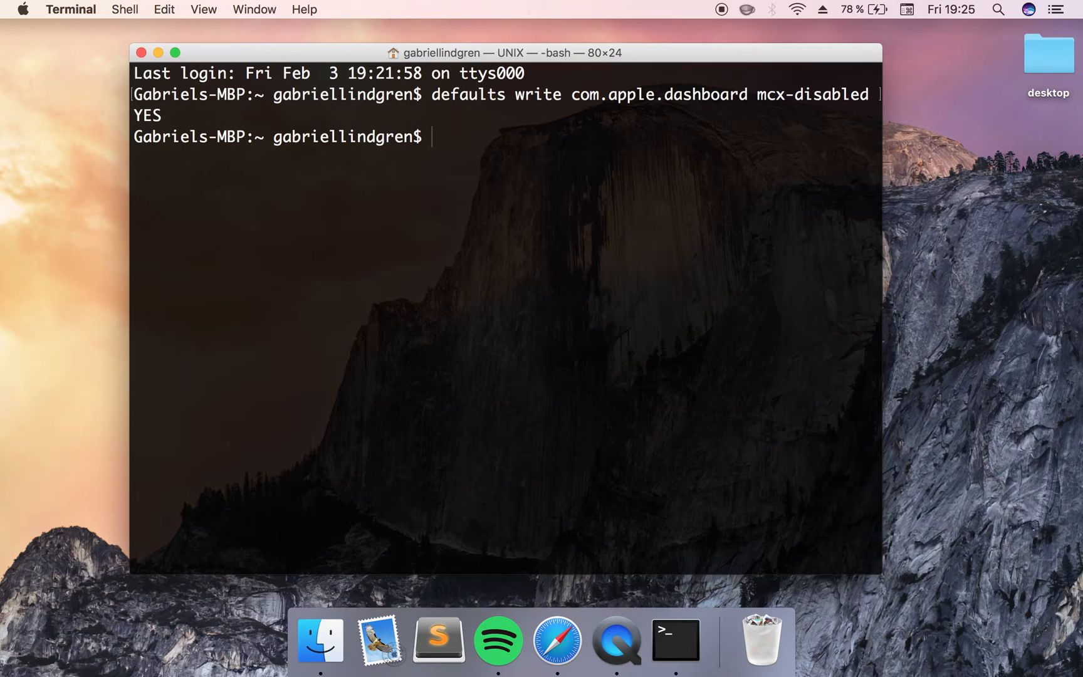
Step: Enter 'killall Dock' to restart the Dock
{"action": "type", "text": "kill"}
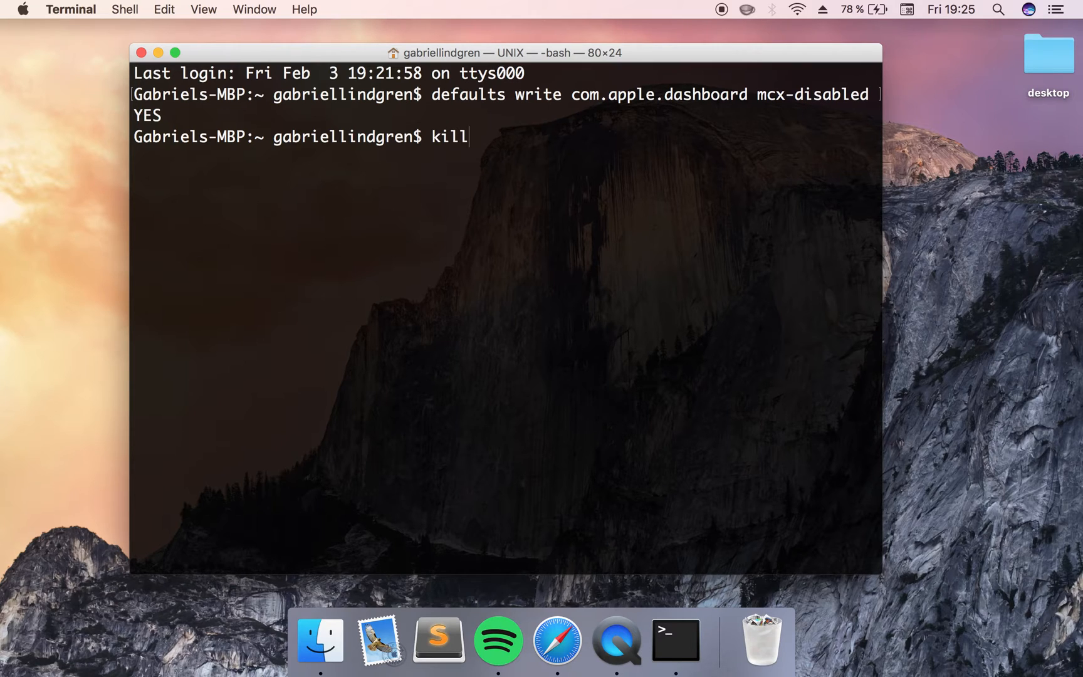
{"action": "type", "text": "al"}
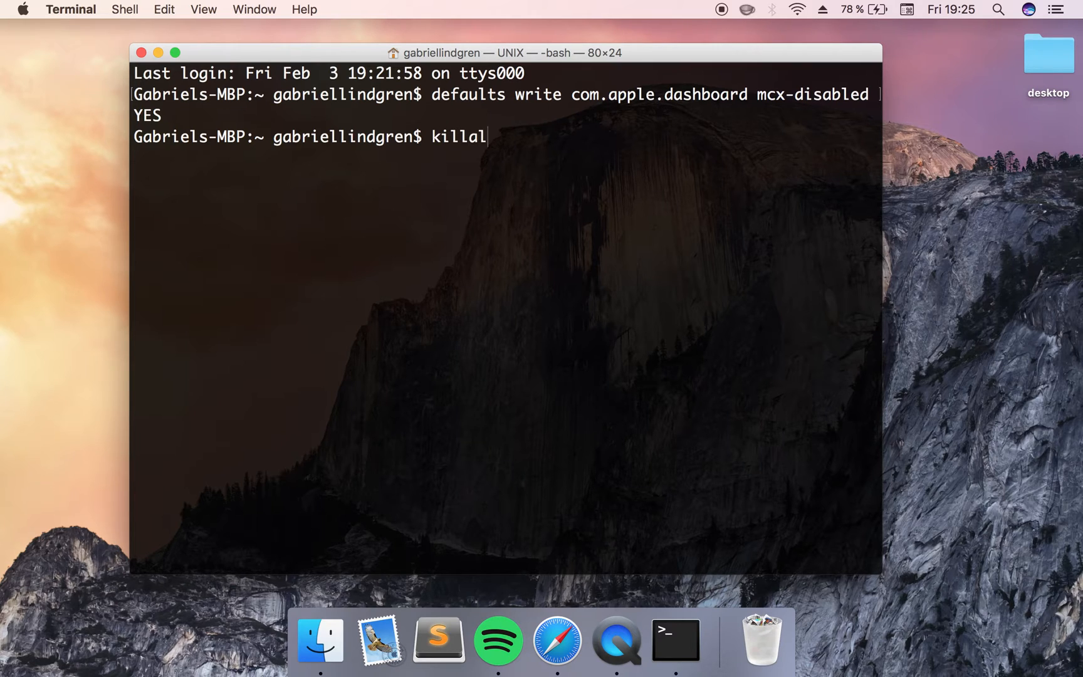
{"action": "type", "text": "l"}
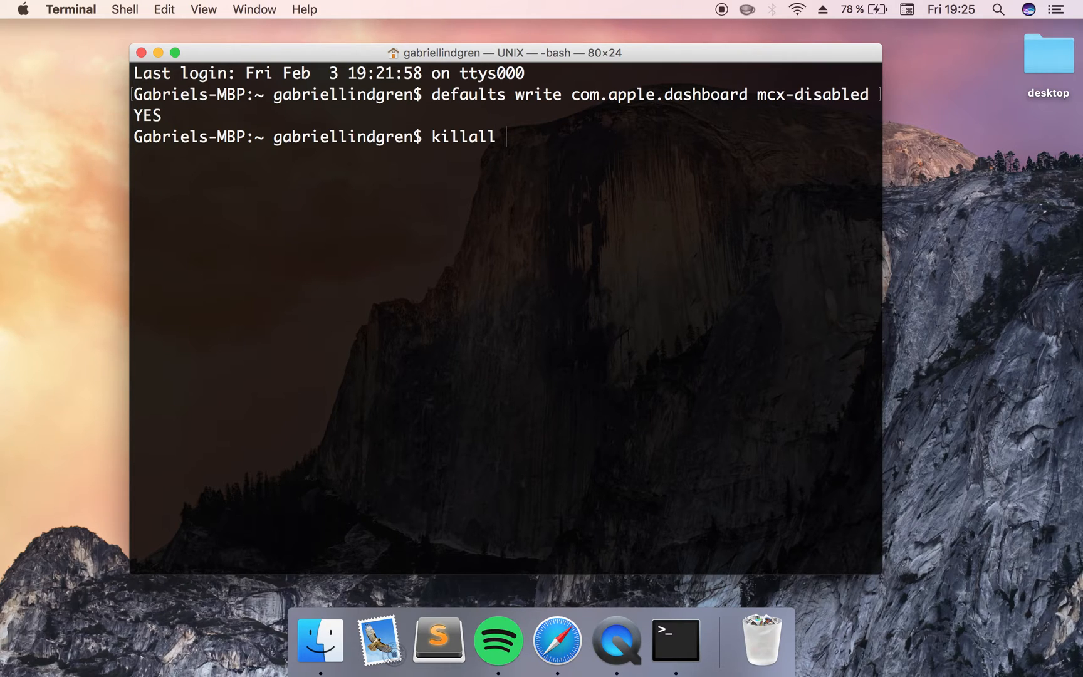
{"action": "type", "text": "Dock"}
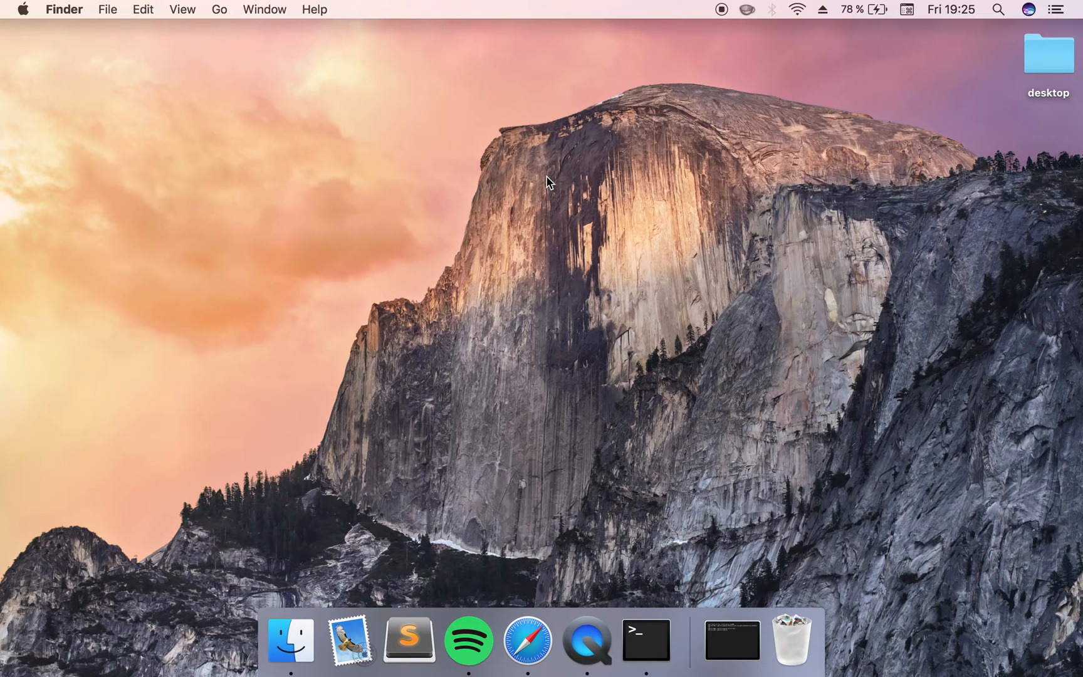
{"action": "mouse_move", "coordinate": [645, 641]}
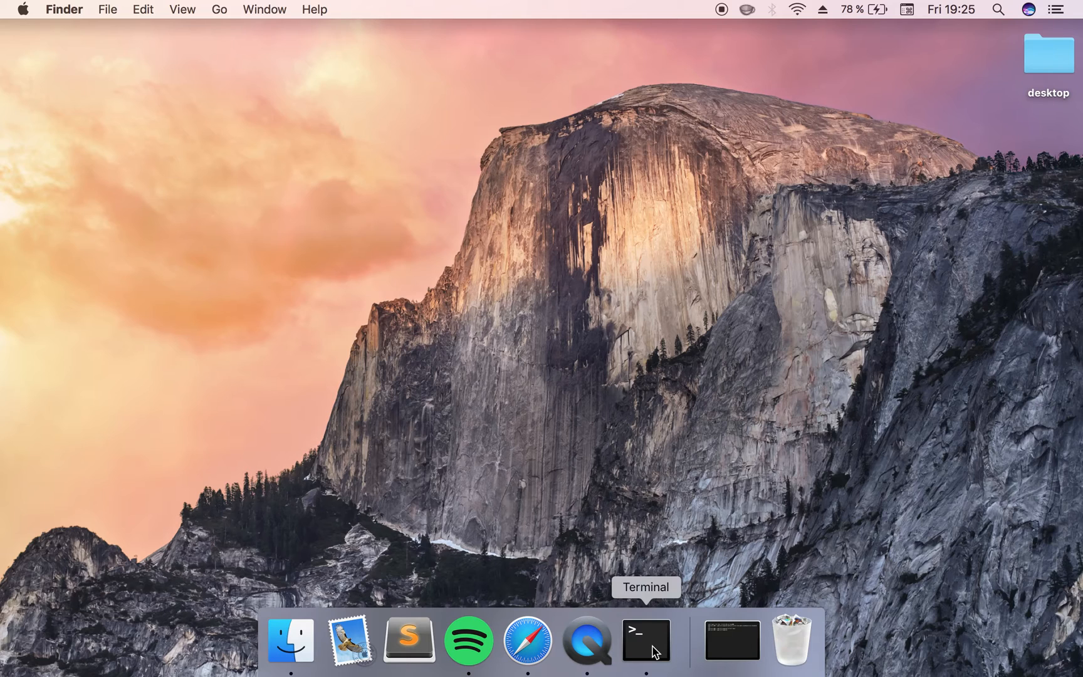
Step: Run 'defaults write com.apple.dashboard mcx-disabled NO' and begin 'killall Dock'
{"action": "left_click", "coordinate": [645, 639]}
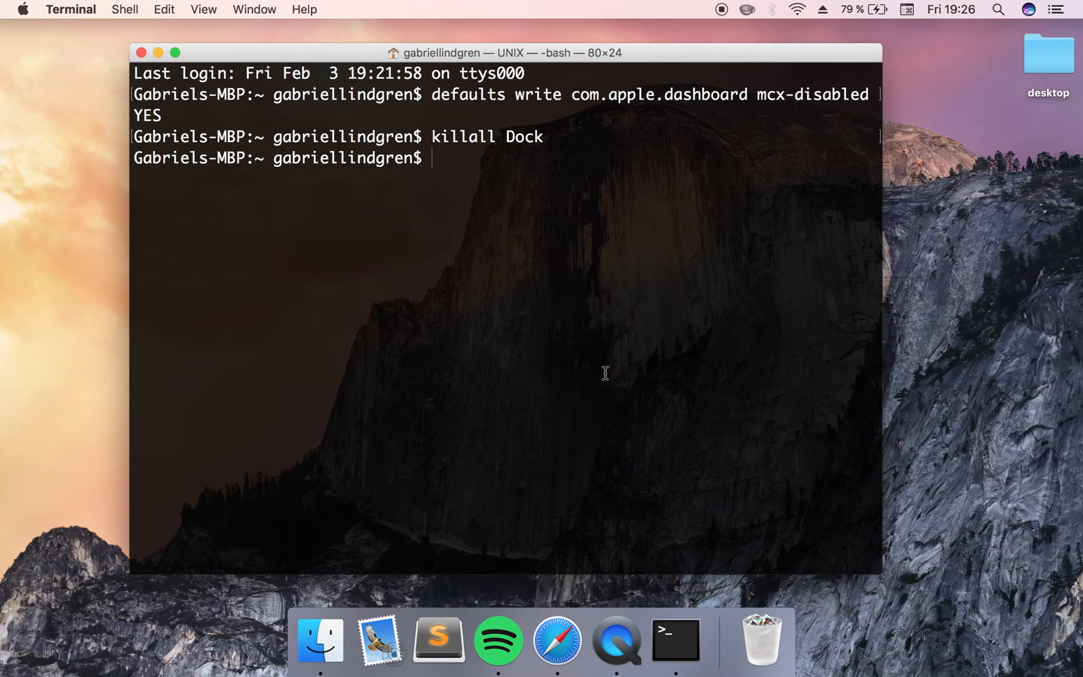
{"action": "type", "text": "defaults"}
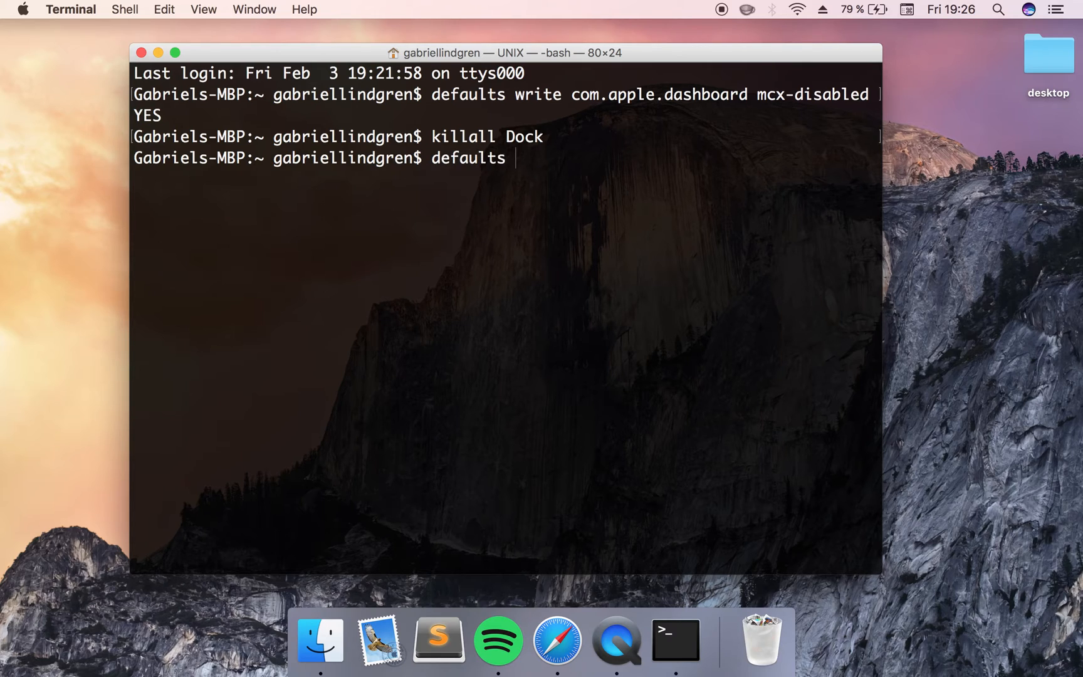
{"action": "type", "text": "write com.appl"}
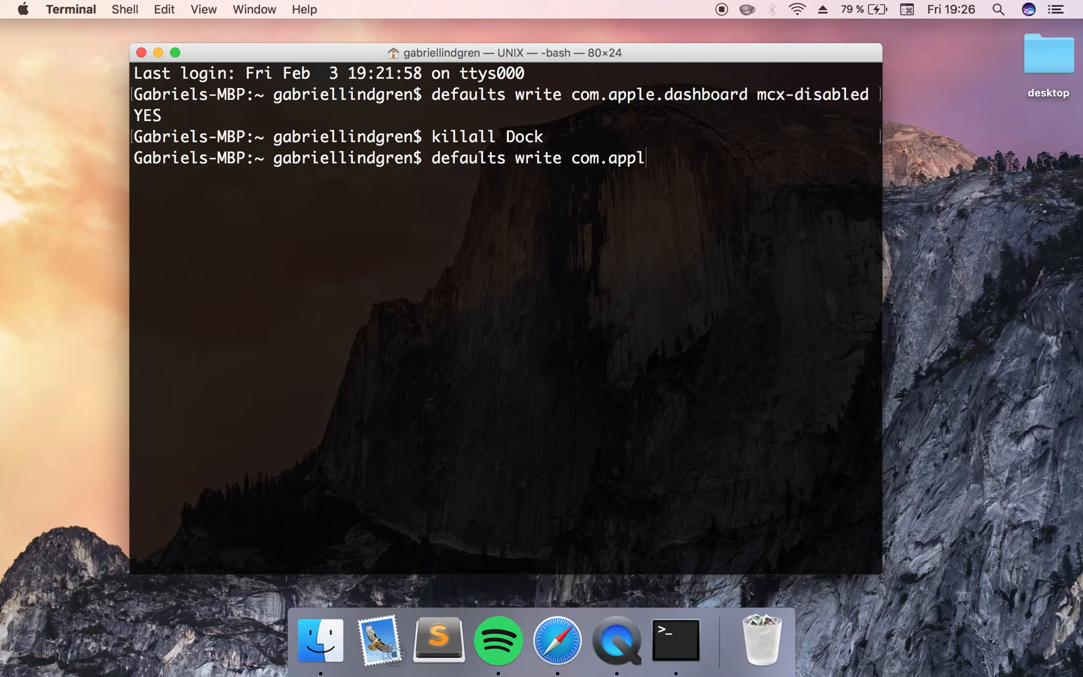
{"action": "type", "text": "e.dash"}
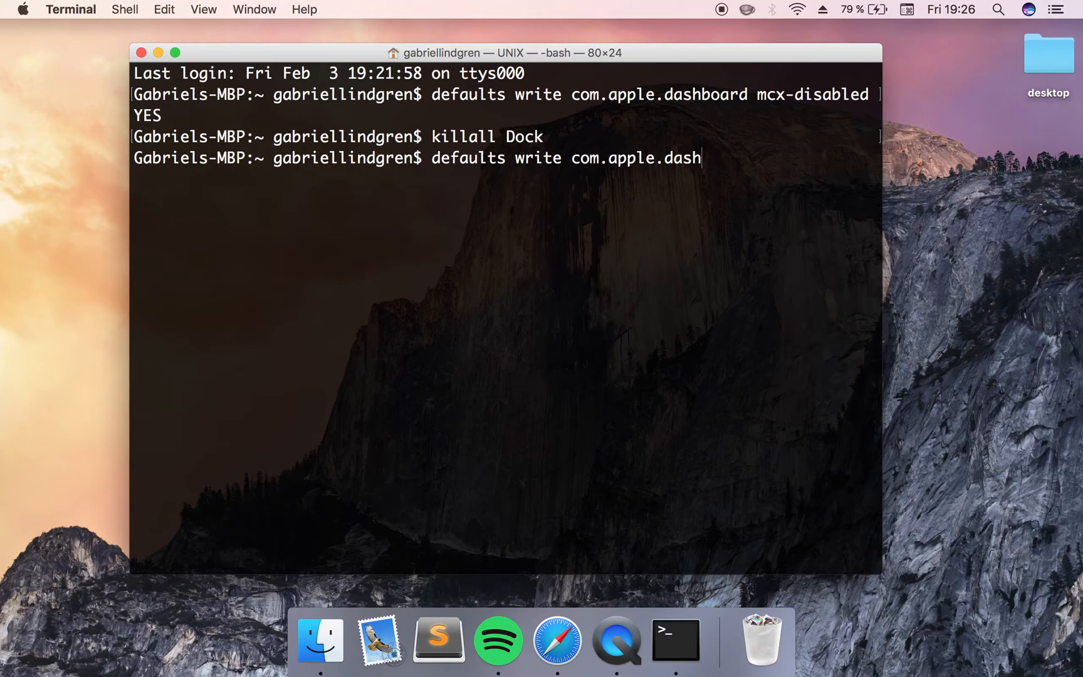
{"action": "type", "text": "board"}
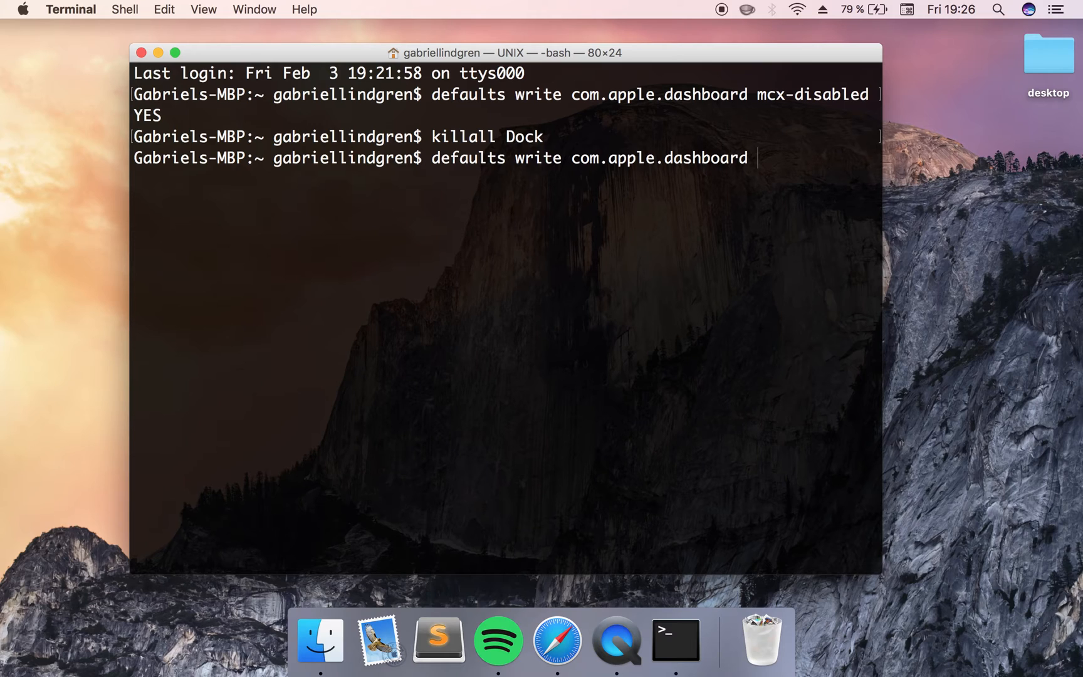
{"action": "type", "text": "mcx-"}
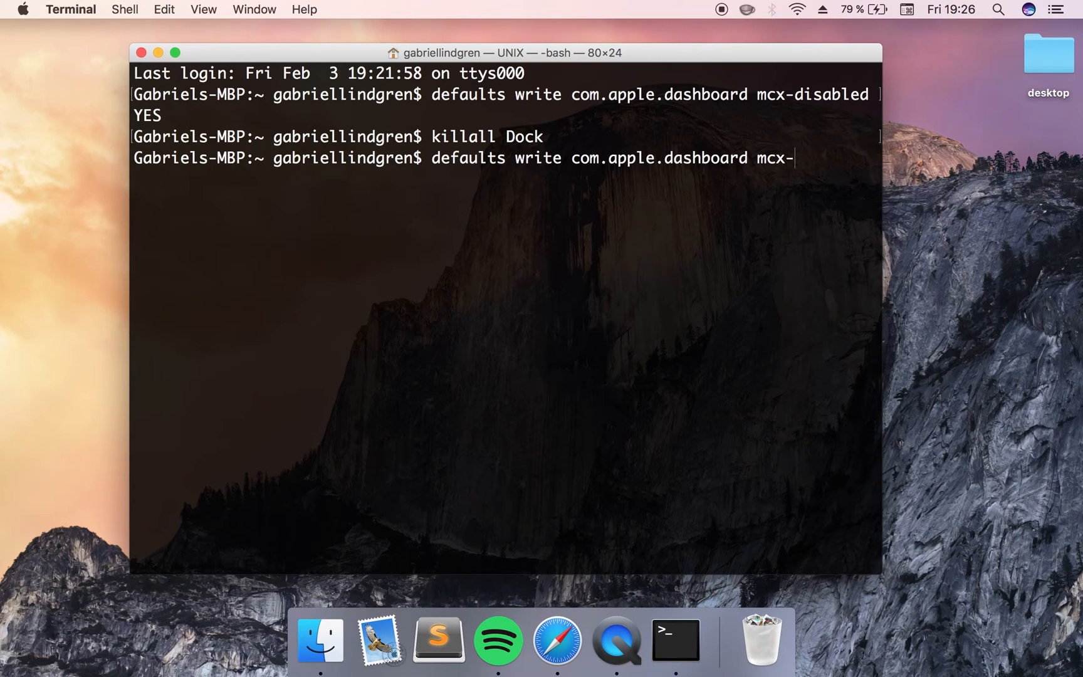
{"action": "type", "text": "disabled N"}
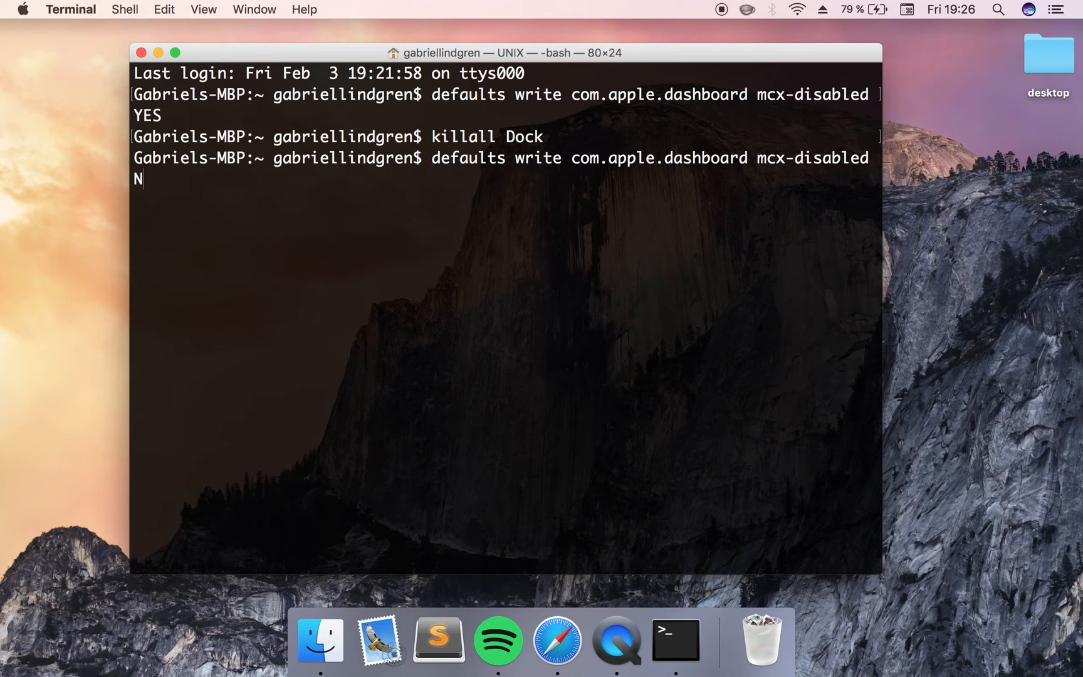
{"action": "type", "text": "O"}
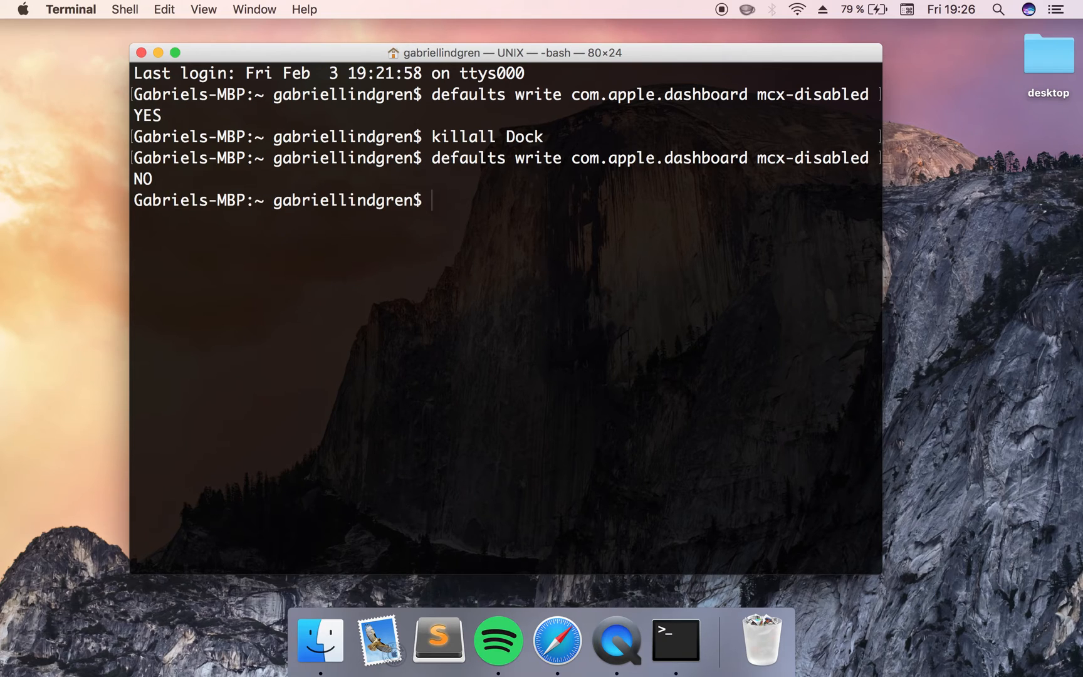
{"action": "type", "text": "killall Dock"}
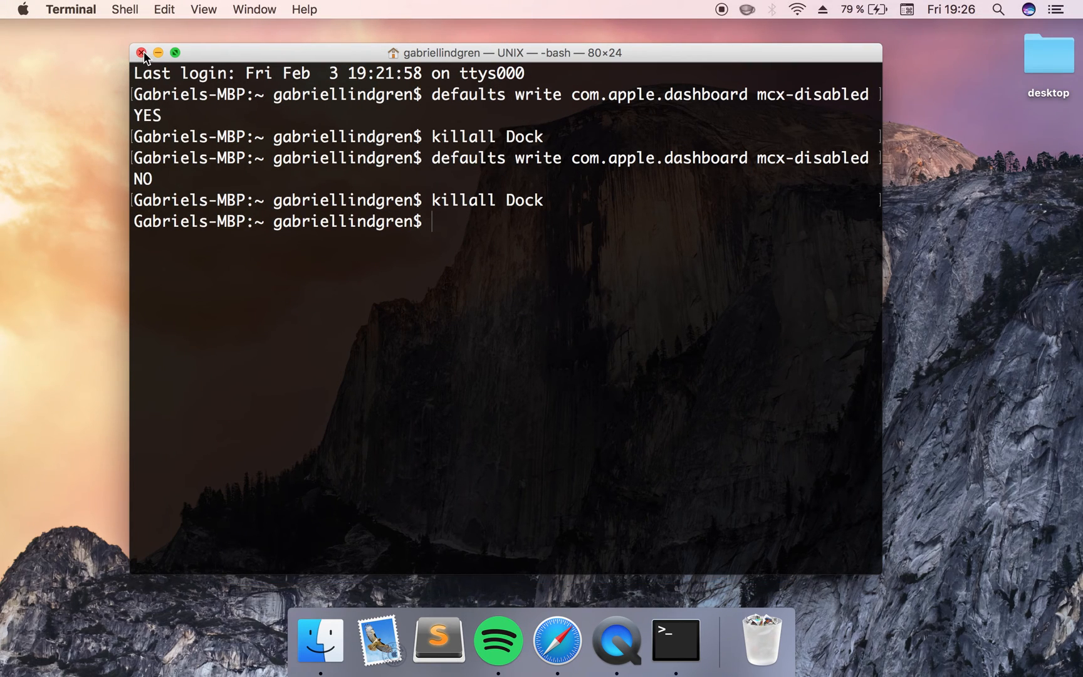
Step: Close the Terminal window with its red close button
{"action": "left_click", "coordinate": [142, 52]}
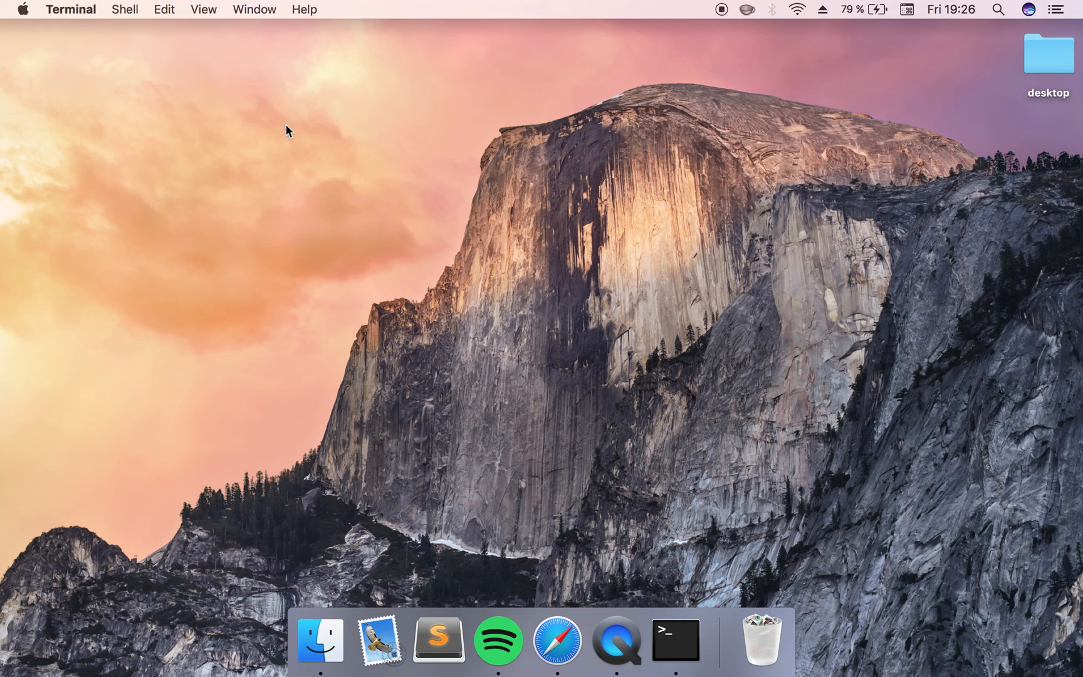
{"action": "mouse_move", "coordinate": [131, 41]}
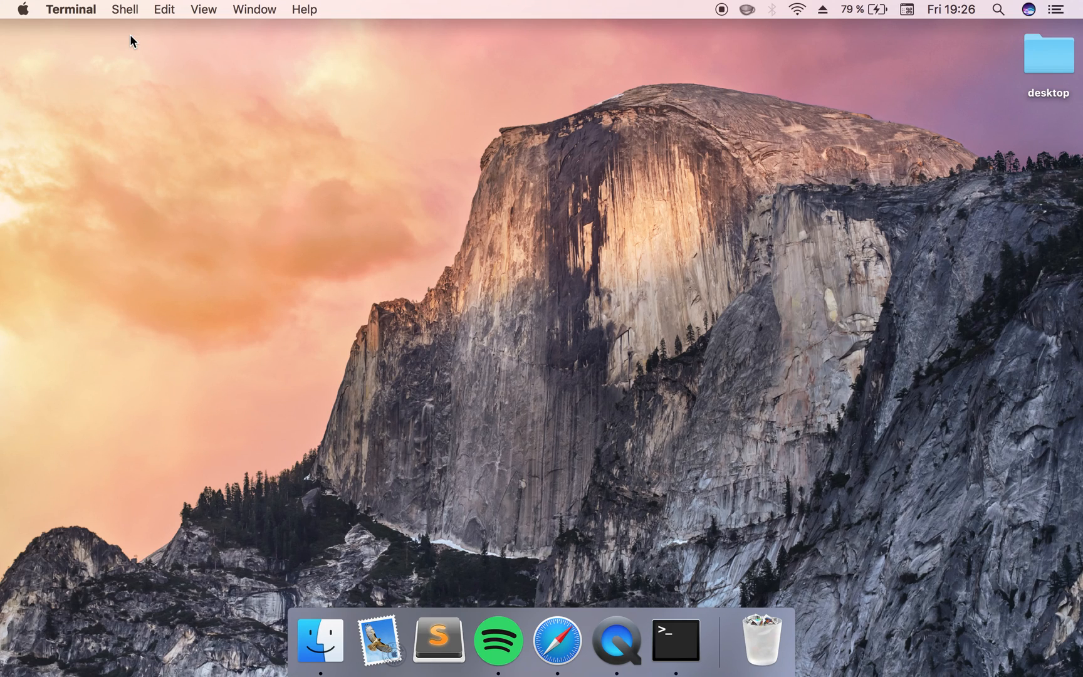
{"action": "mouse_move", "coordinate": [725, 28]}
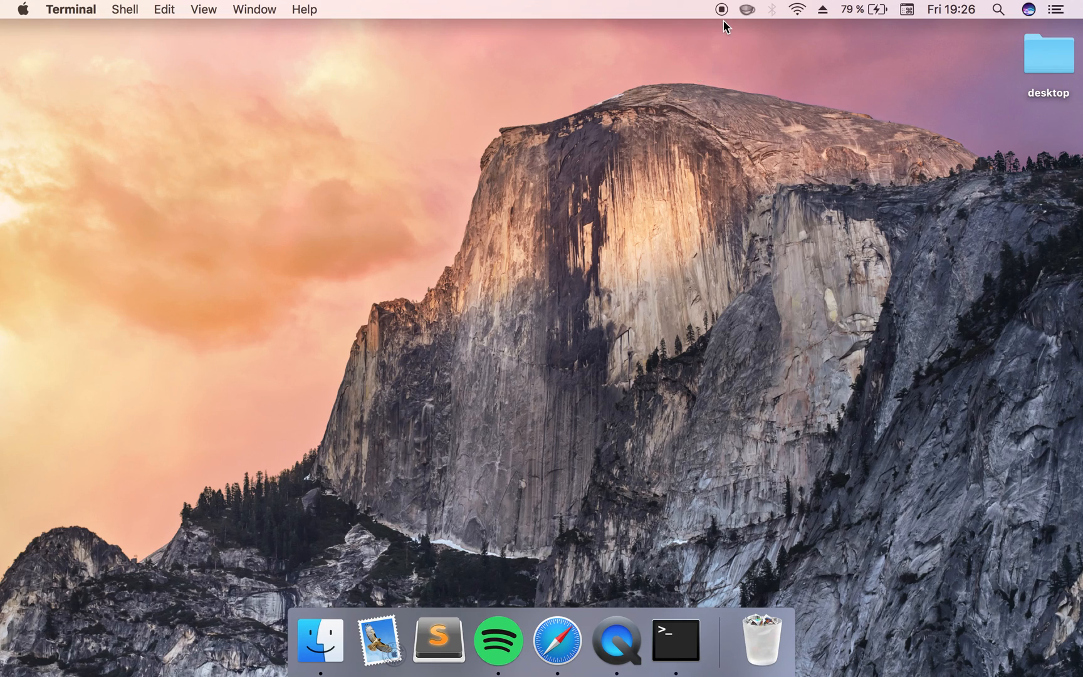